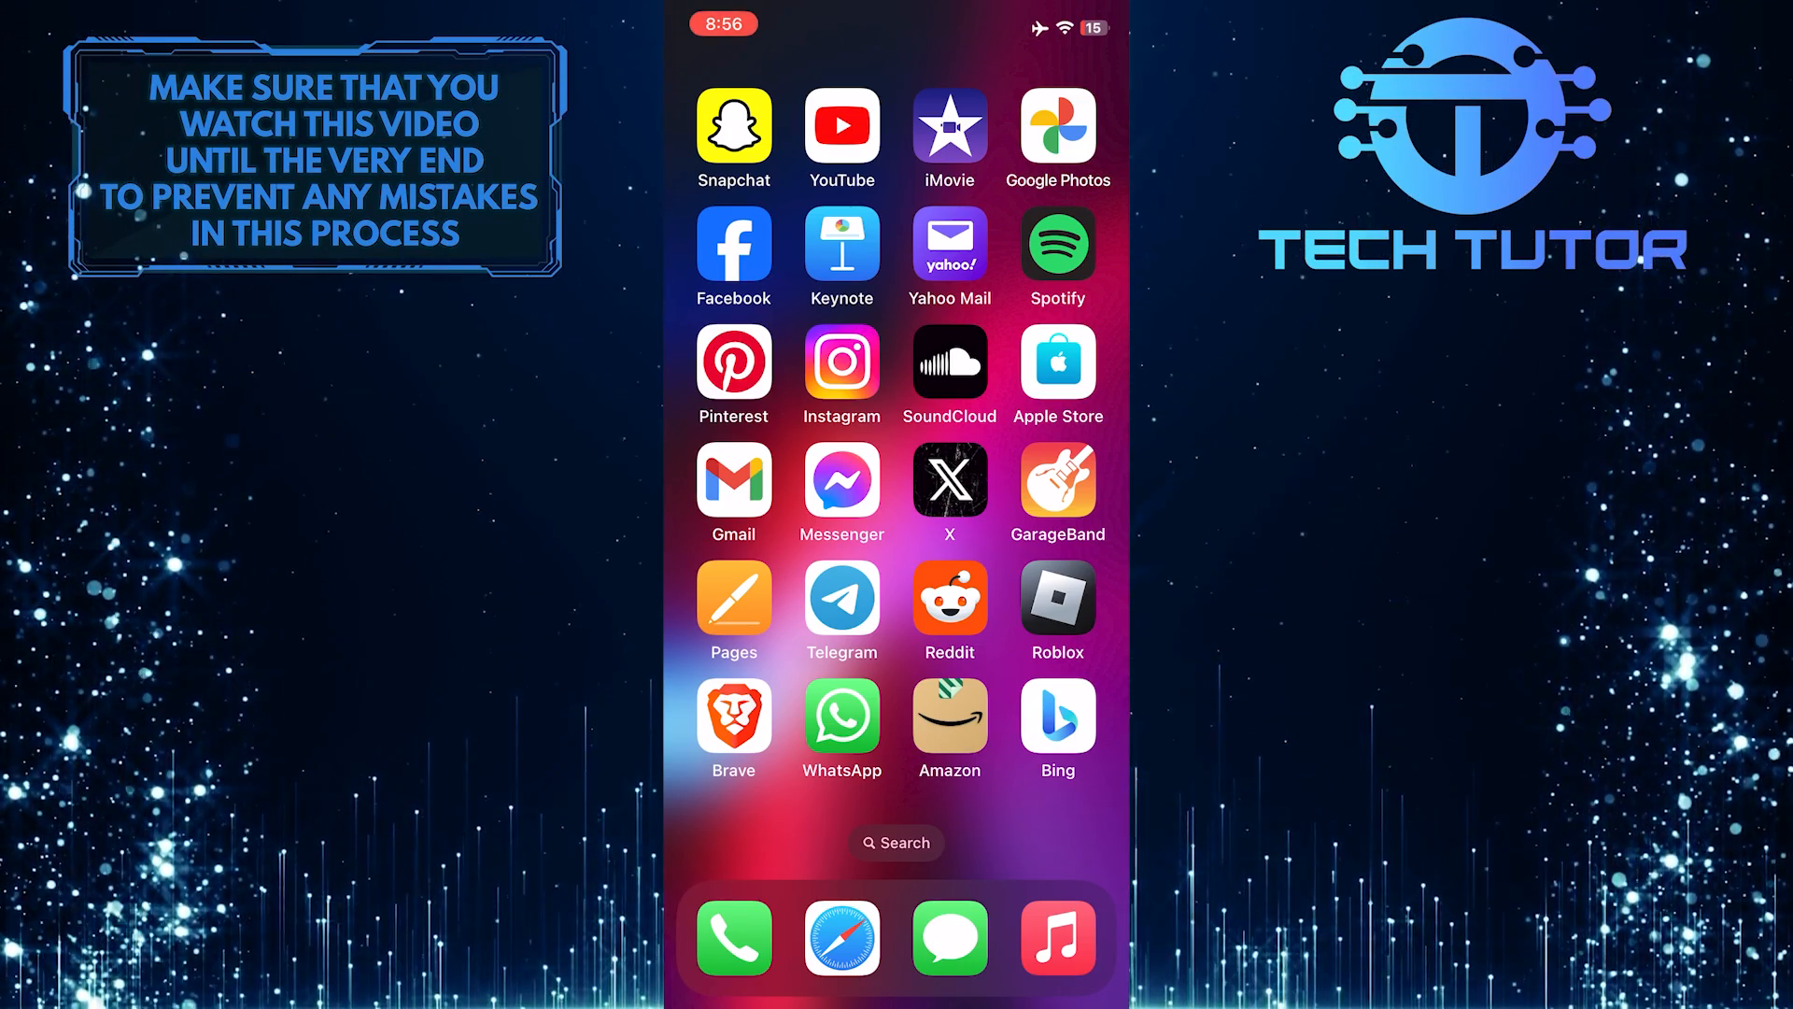
Launch Snapchat and go to your own profile from the camera screen's Bitmoji avatar
left_click(732, 129)
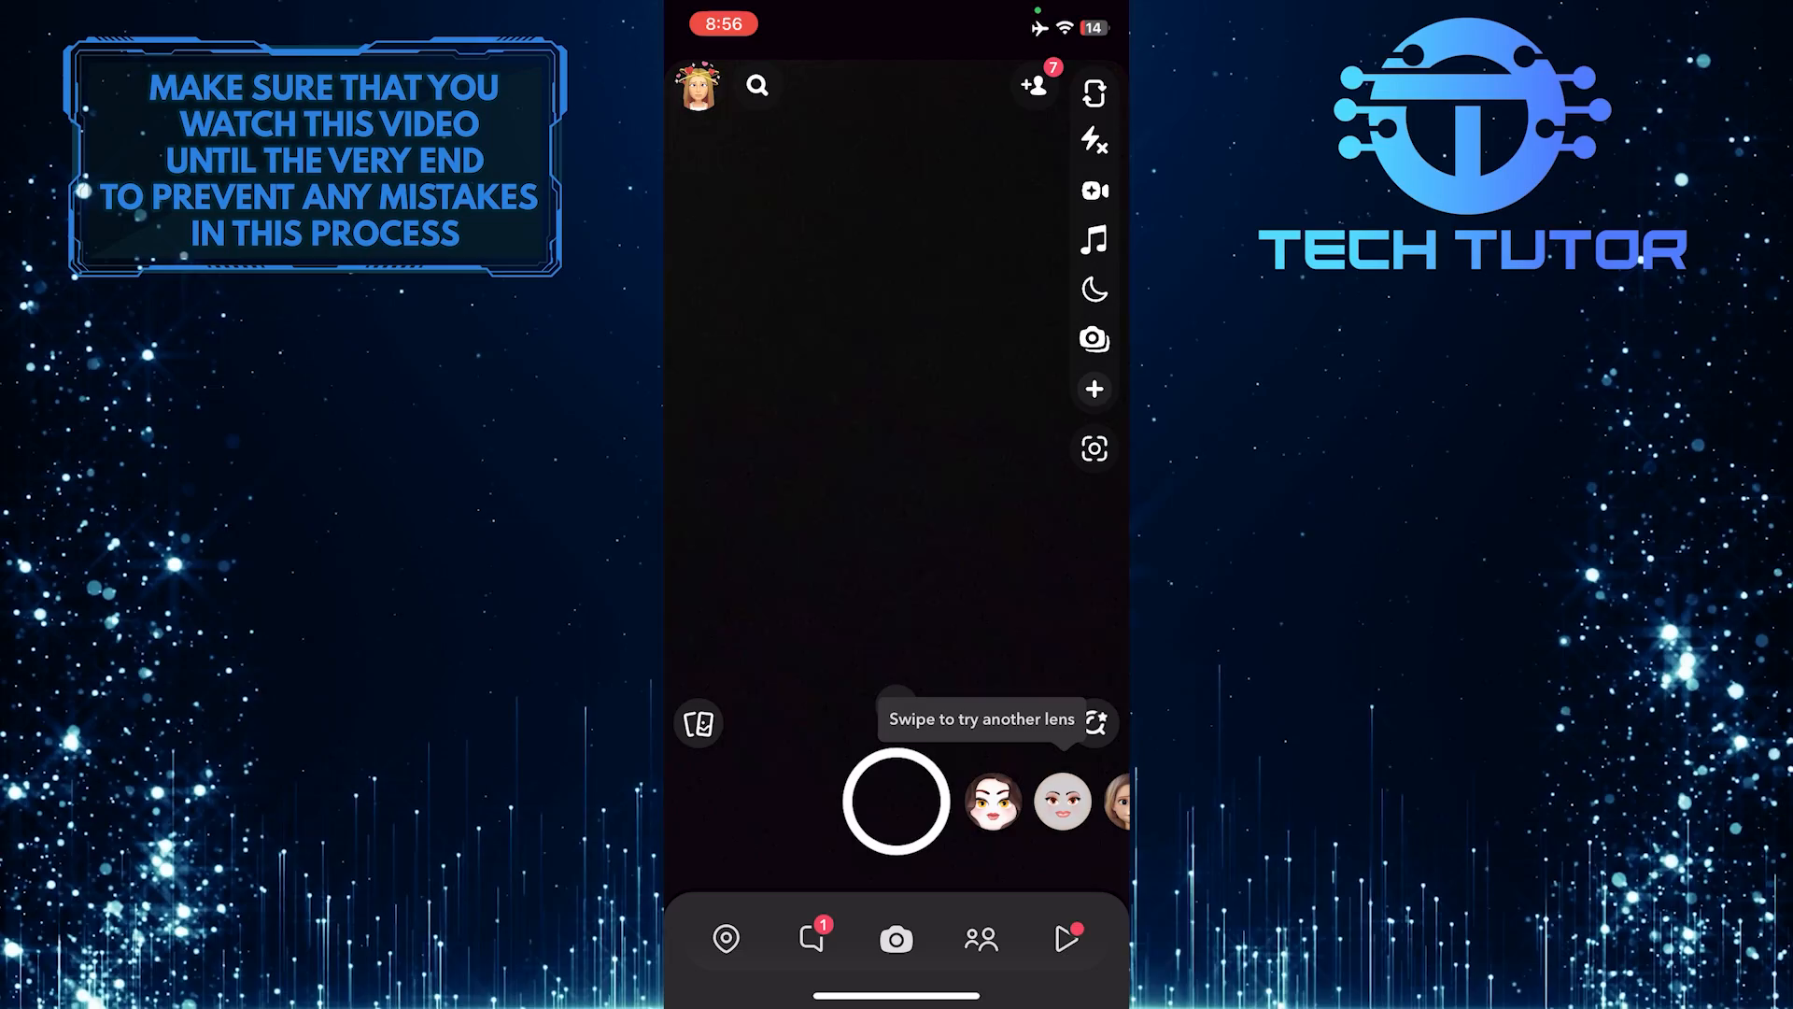
left_click(697, 84)
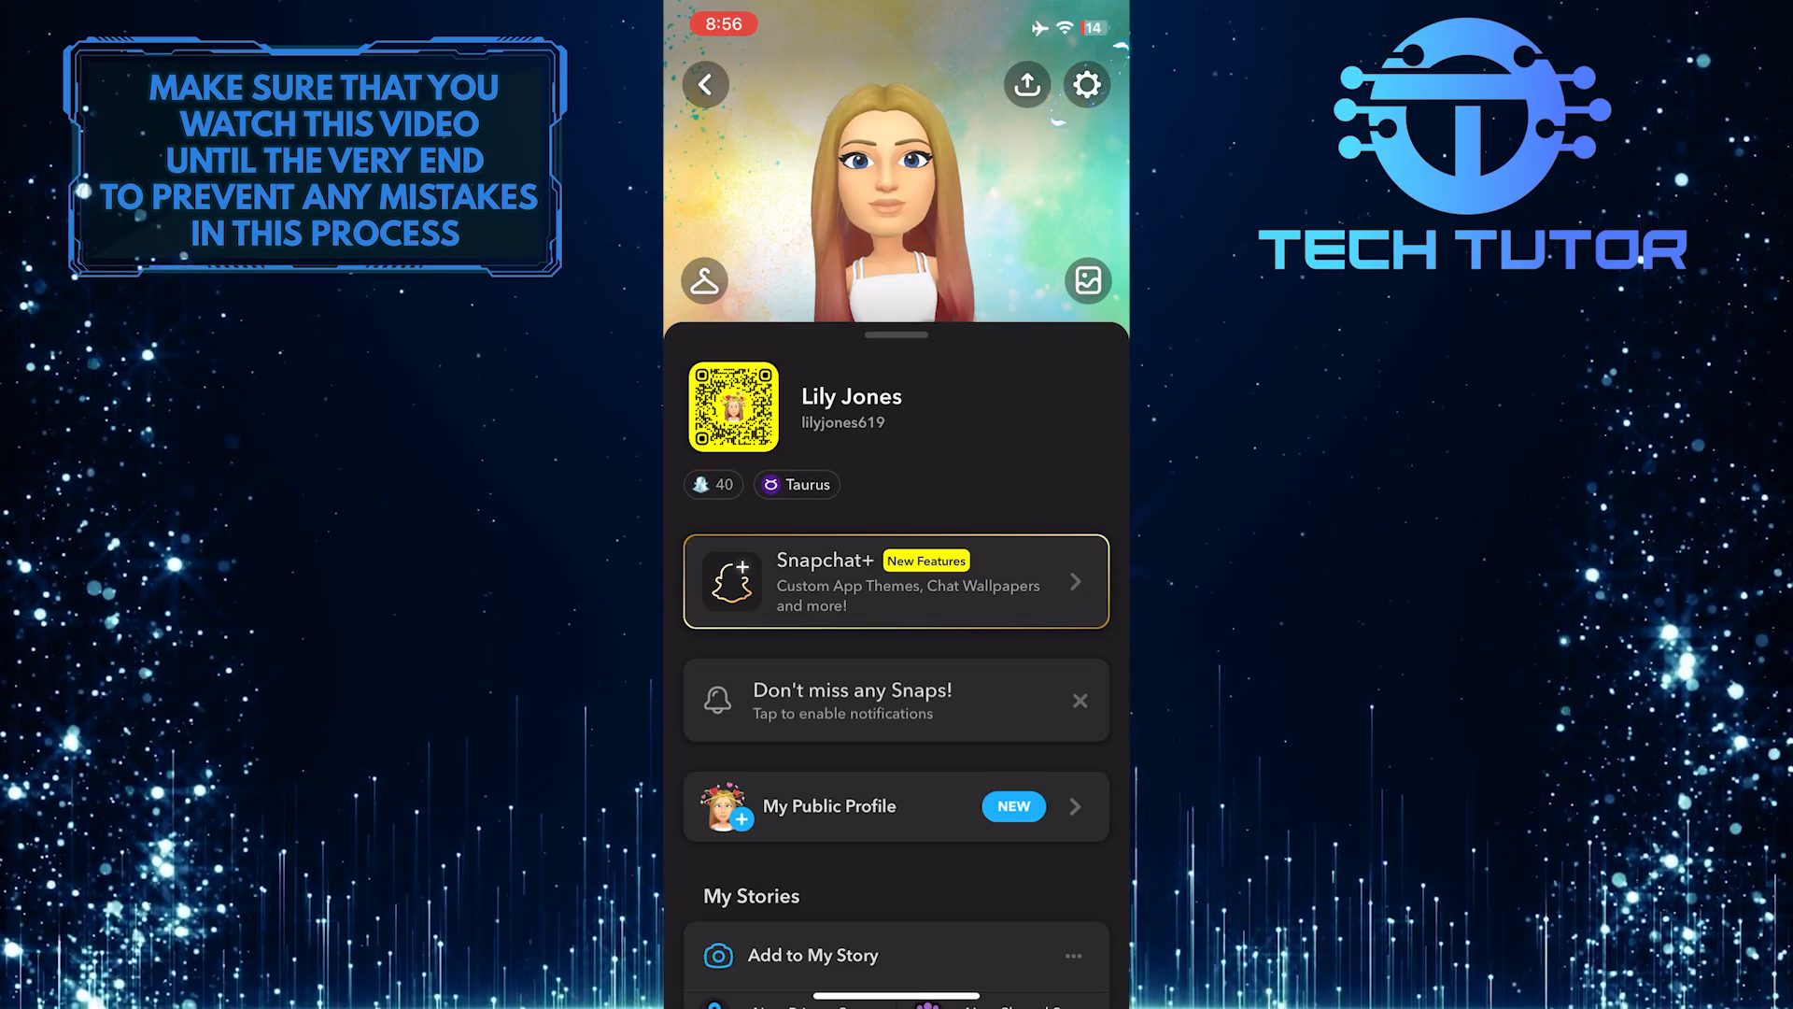
Enter Settings via the gear icon and scroll down to the Privacy Controls section
left_click(1083, 84)
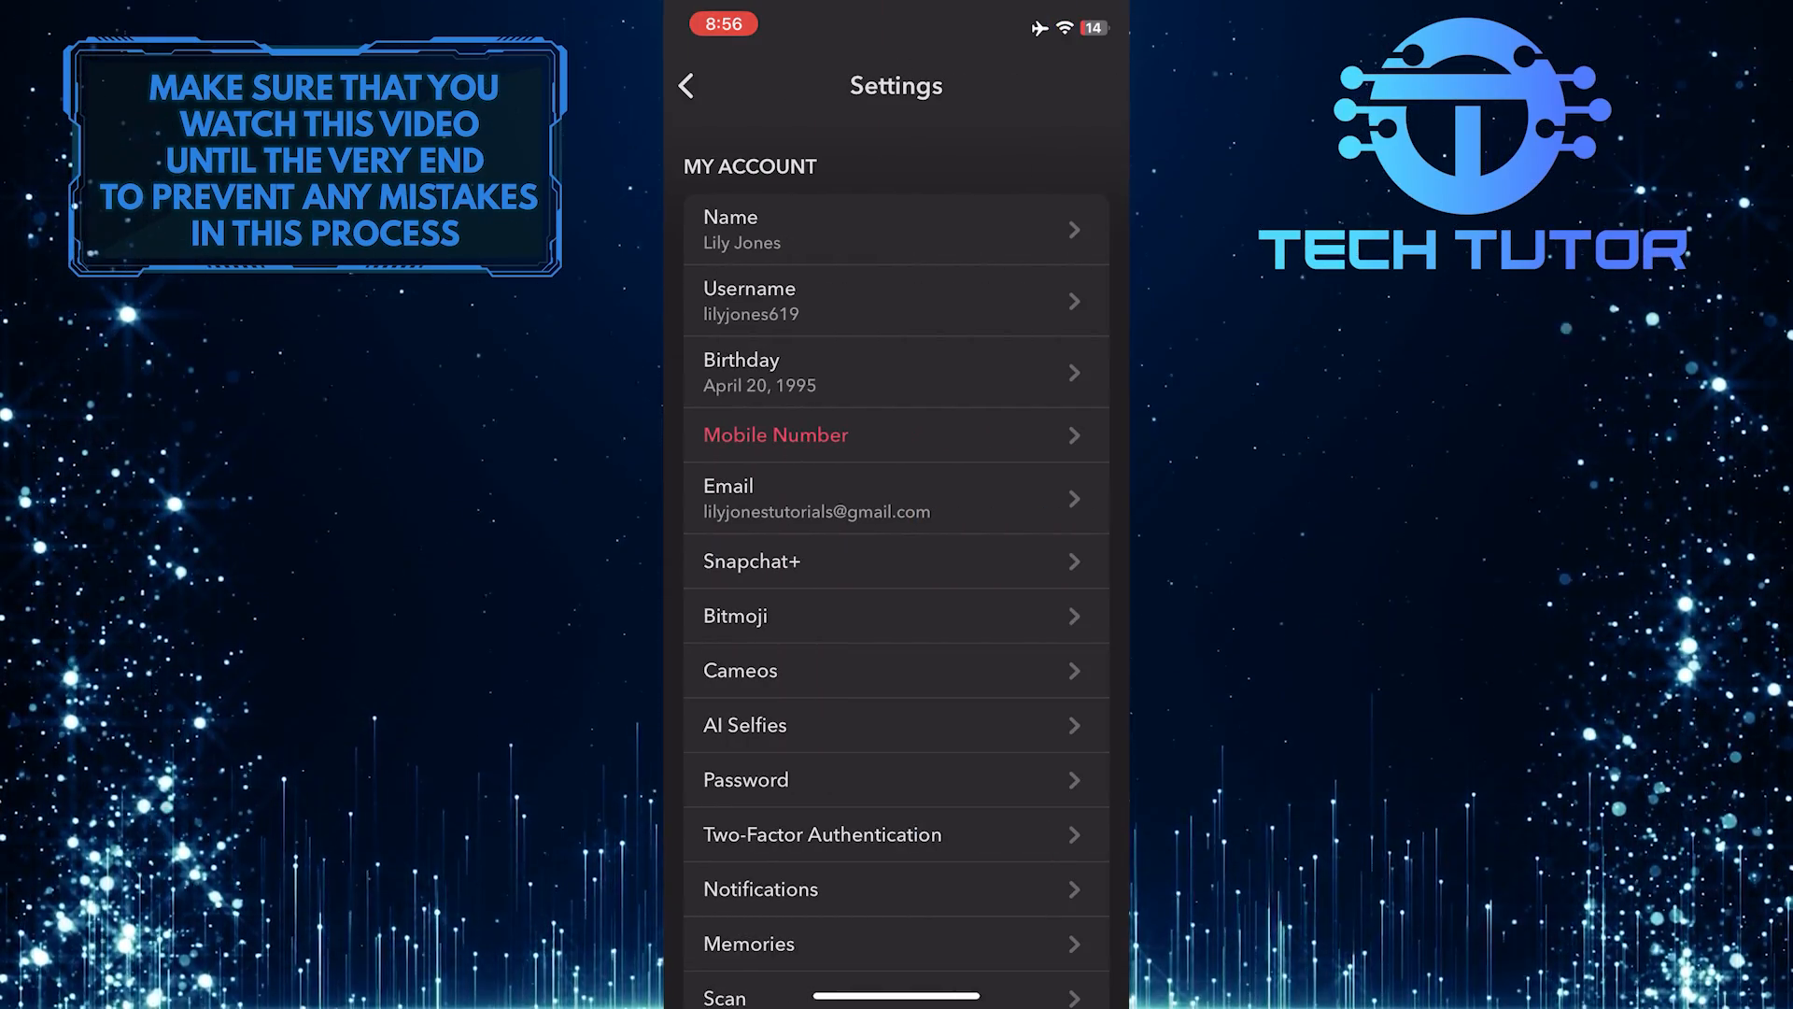
scroll("down", 3)
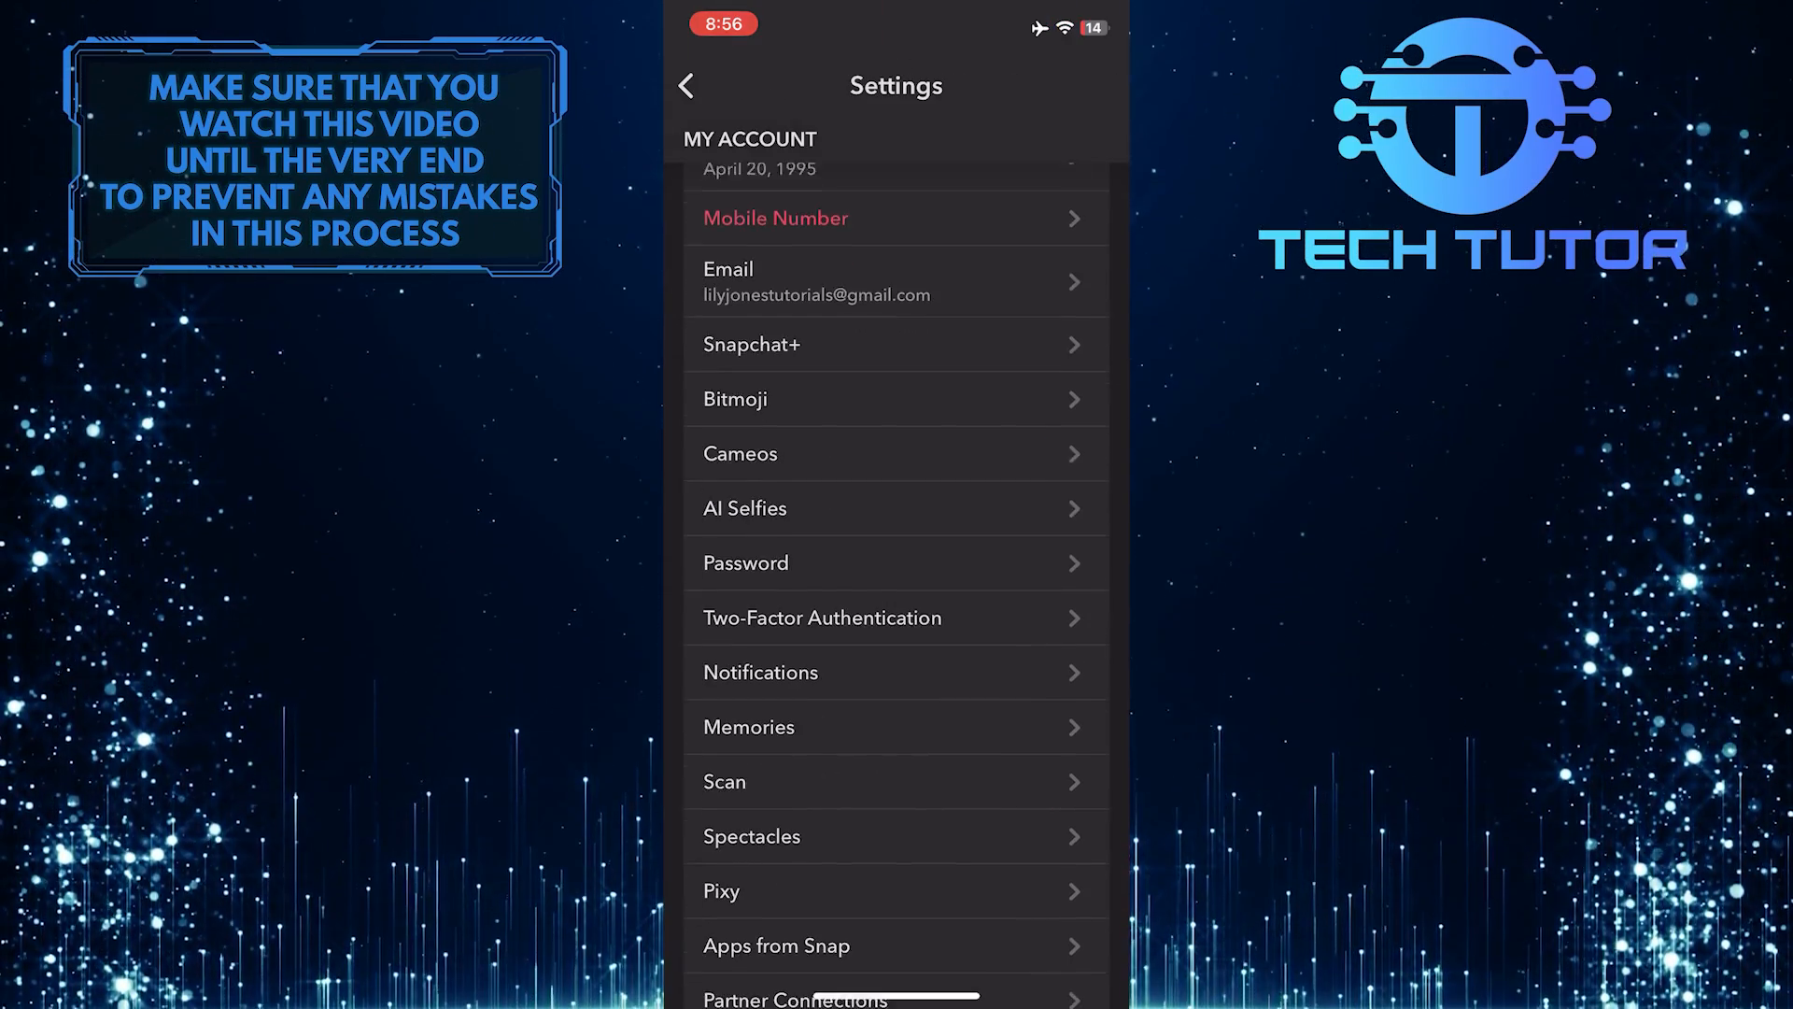
scroll("down", 3)
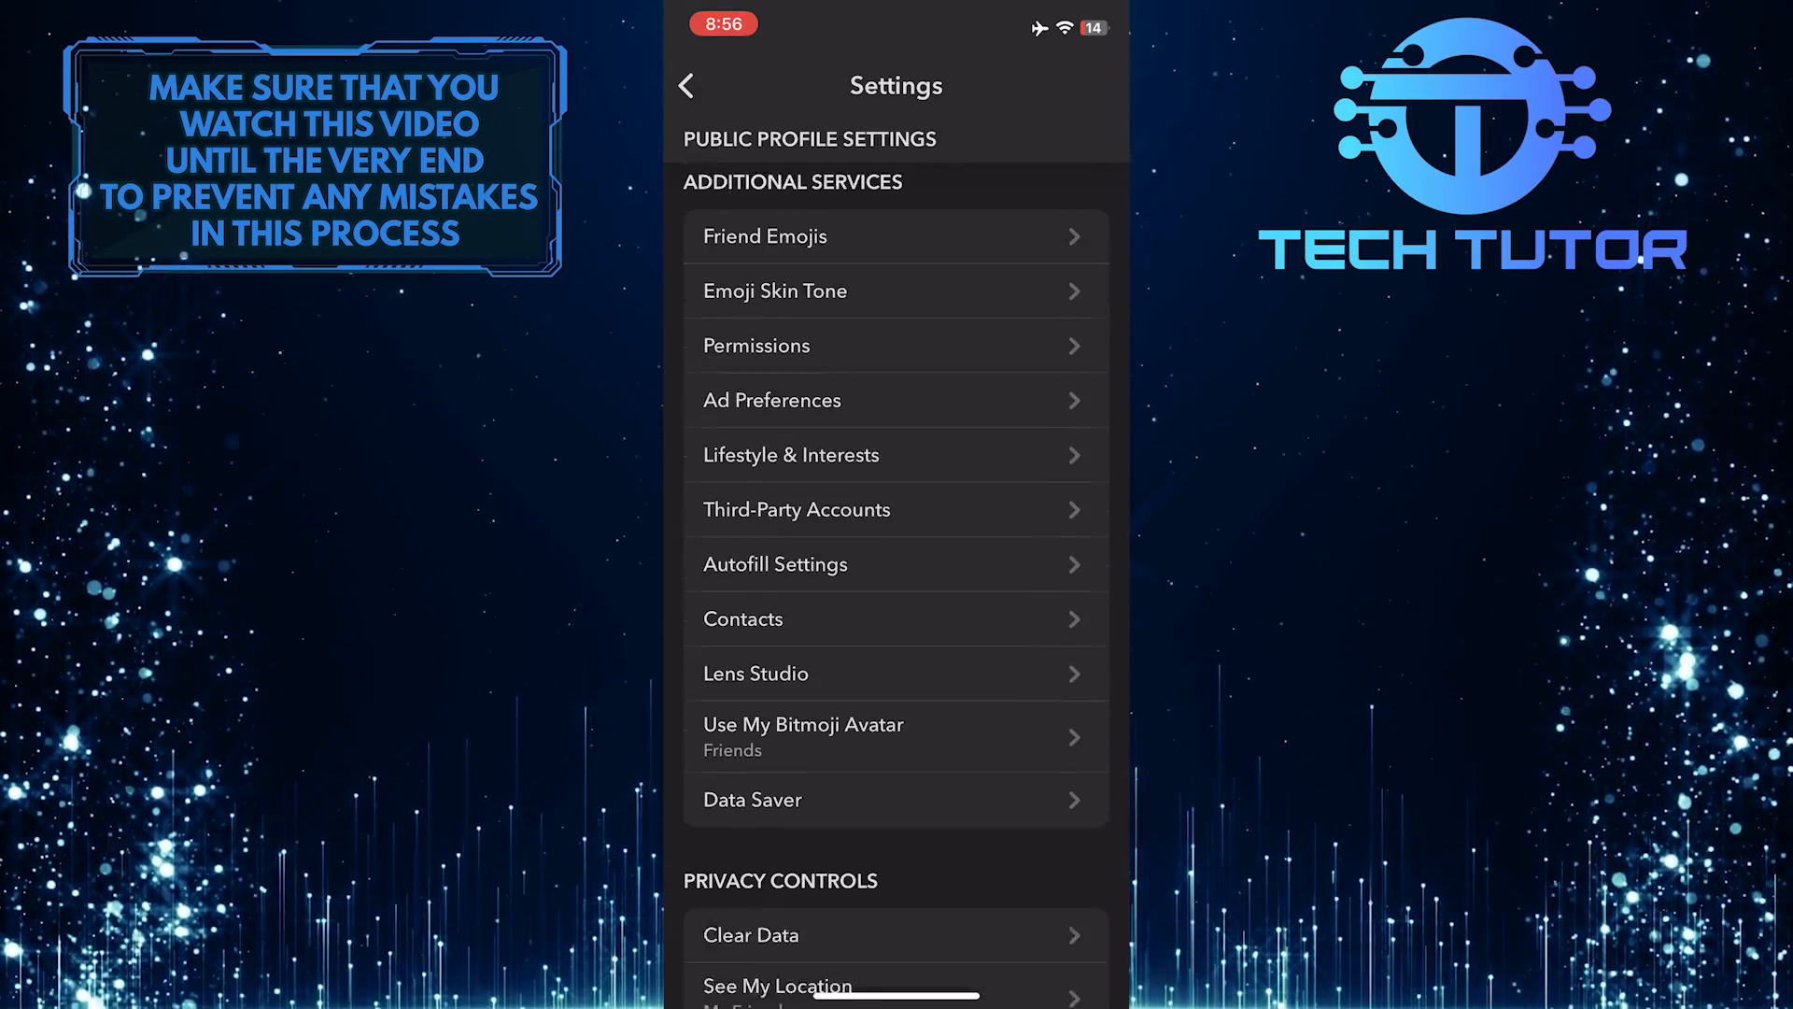
scroll("down", 3)
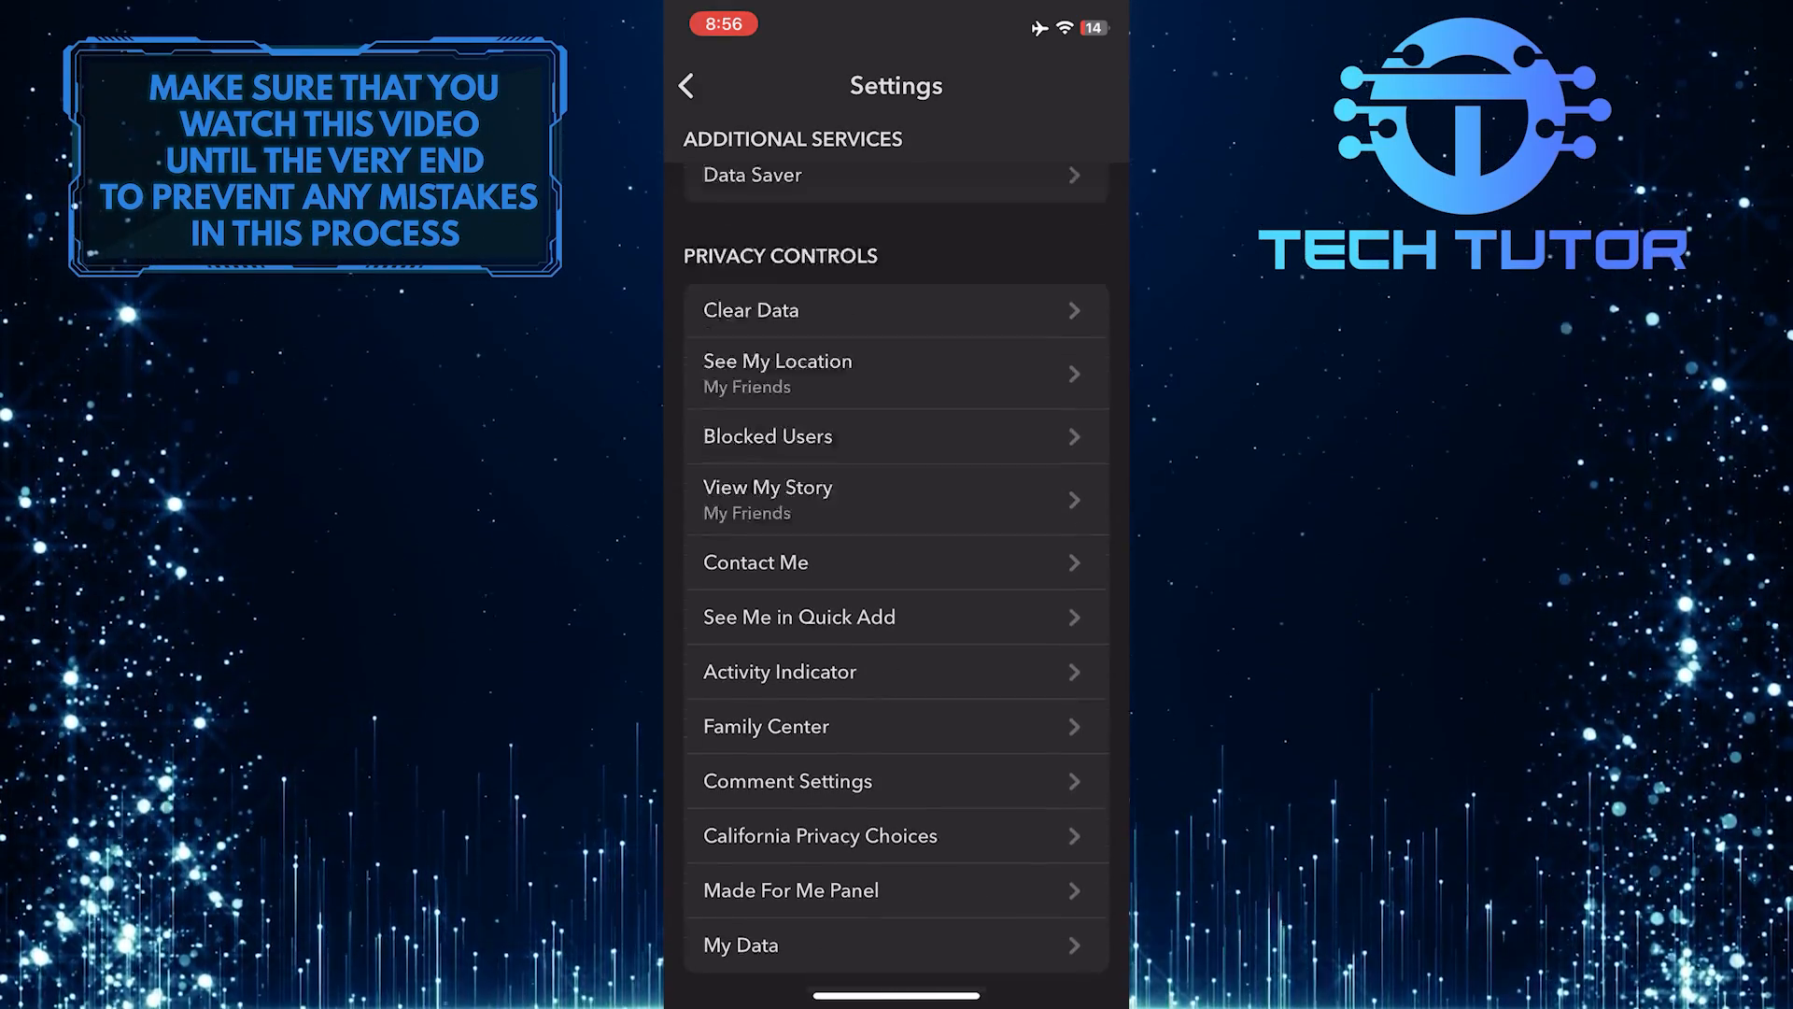
scroll("down", 3)
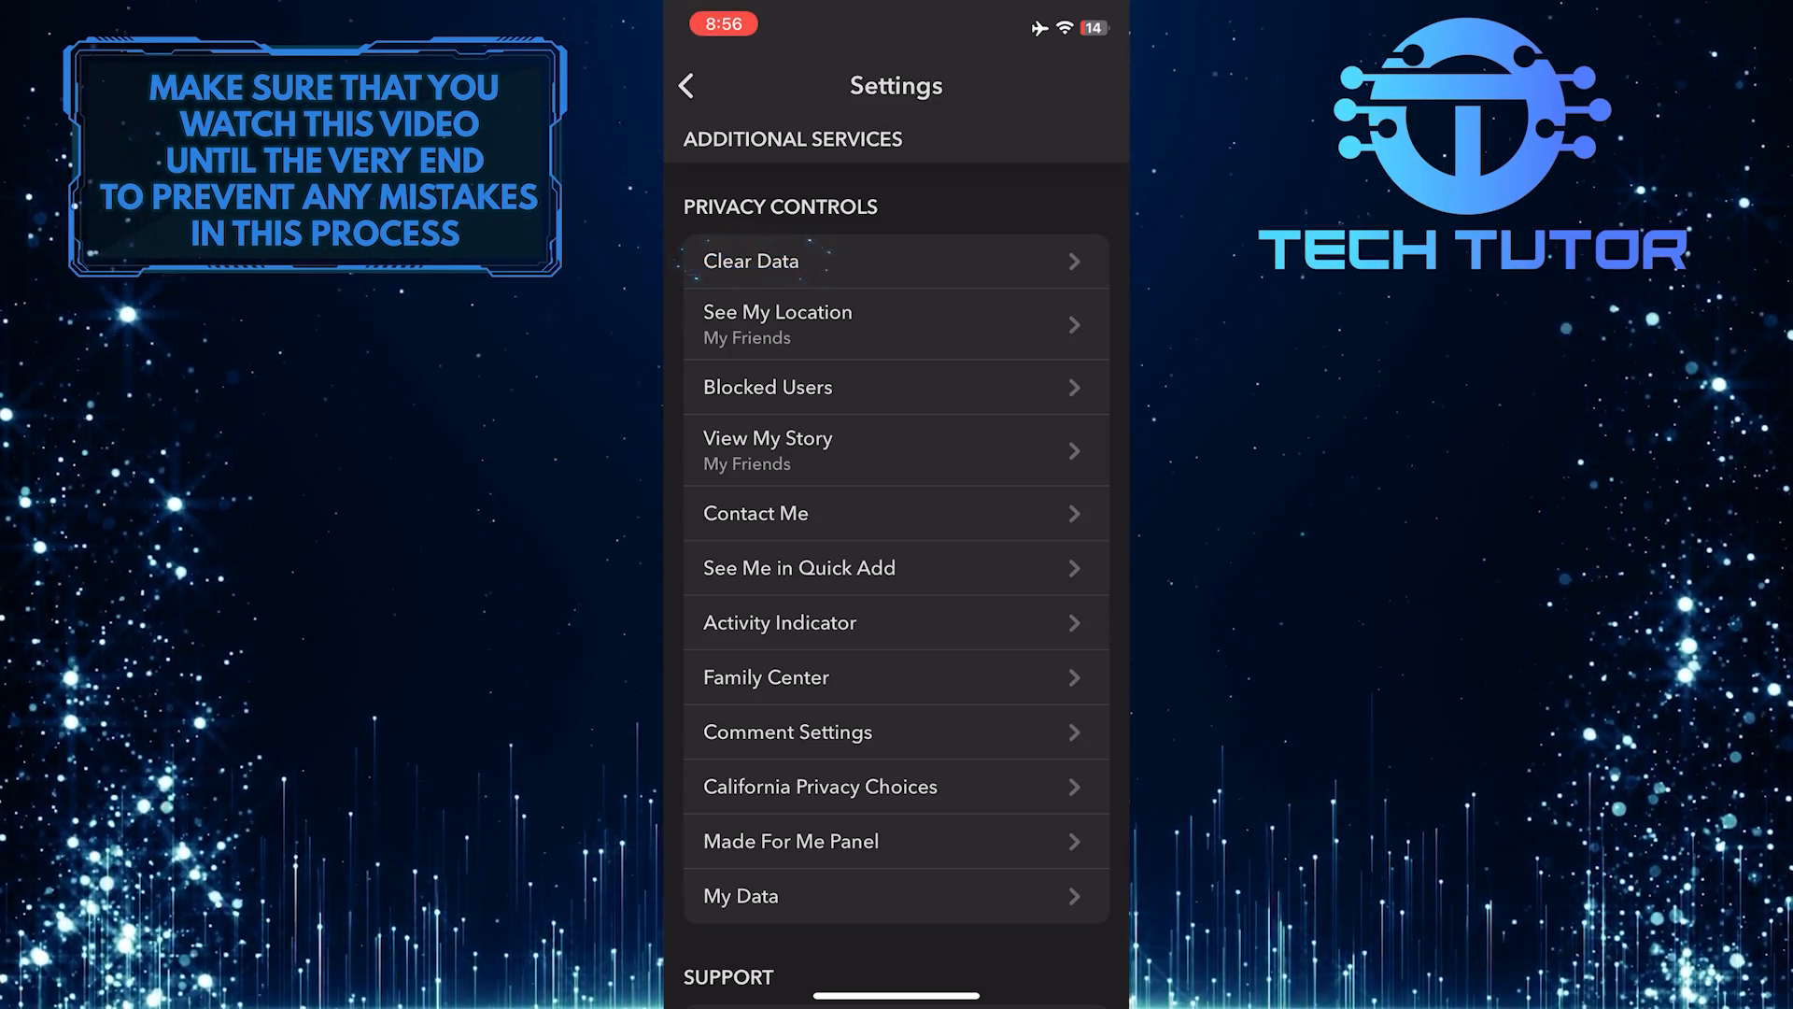
Go through Clear Data to the Clear Conversations list showing two clearable conversations
left_click(751, 262)
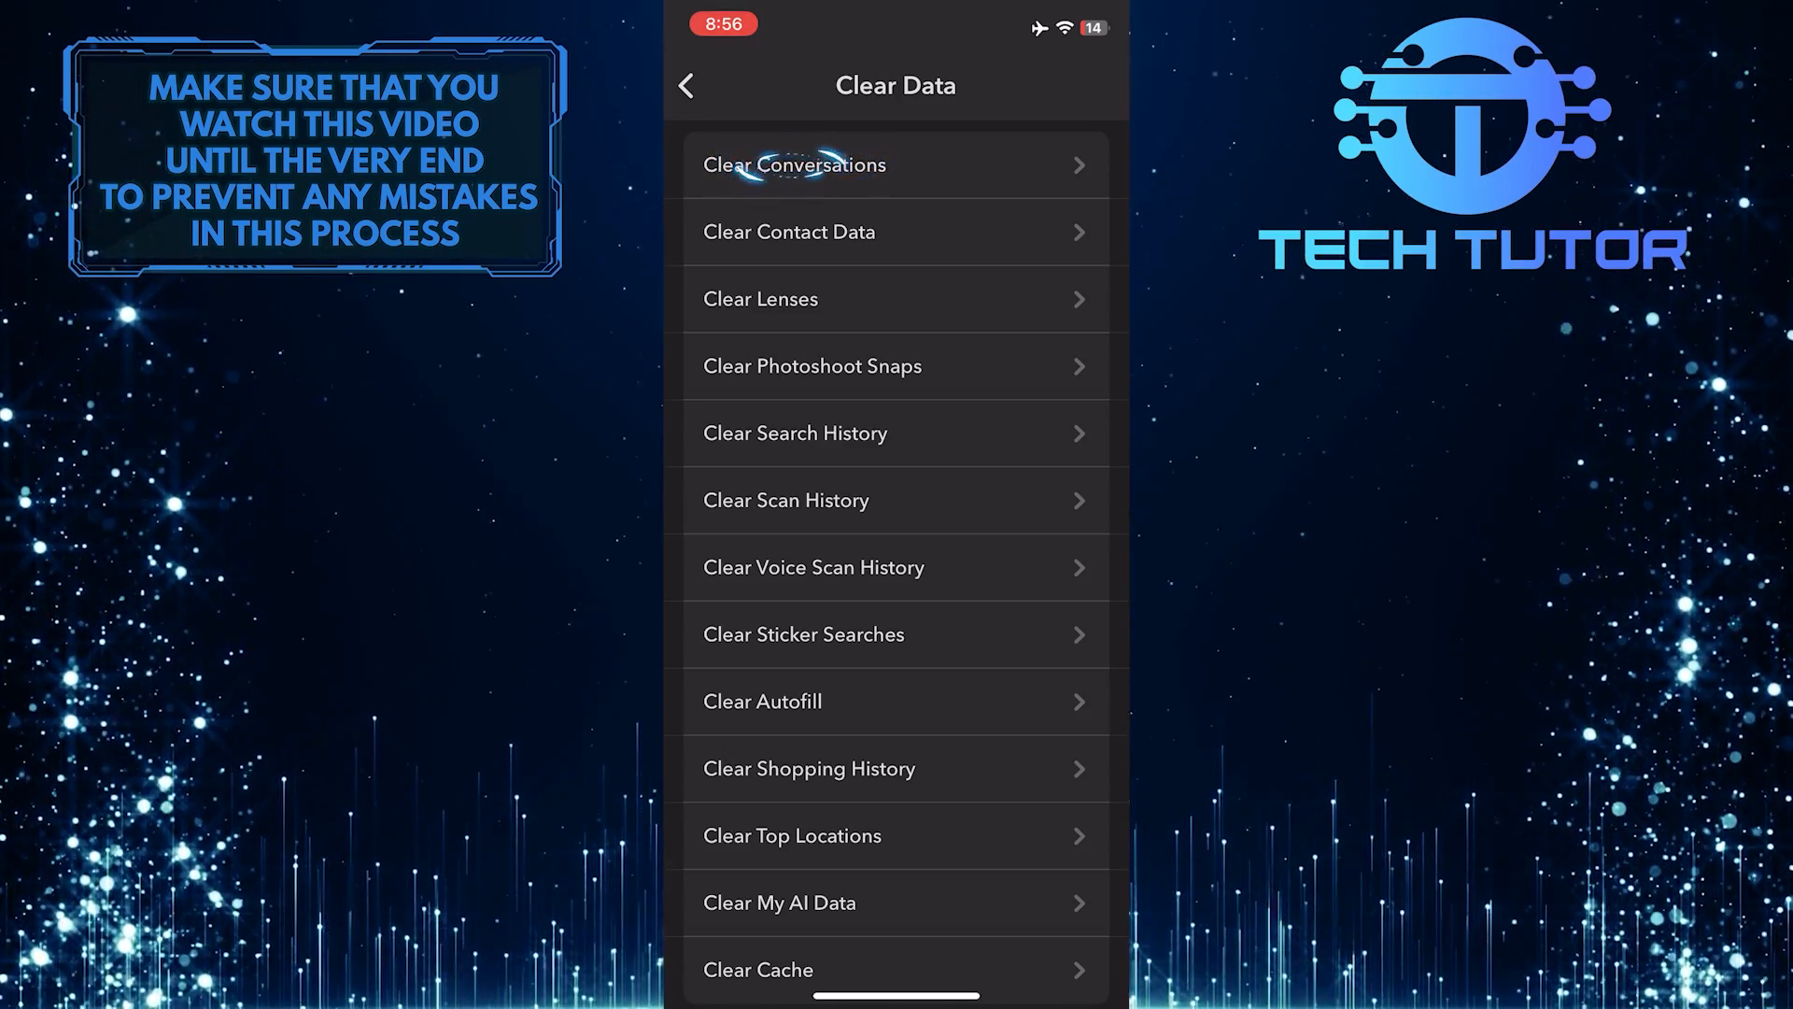
left_click(794, 165)
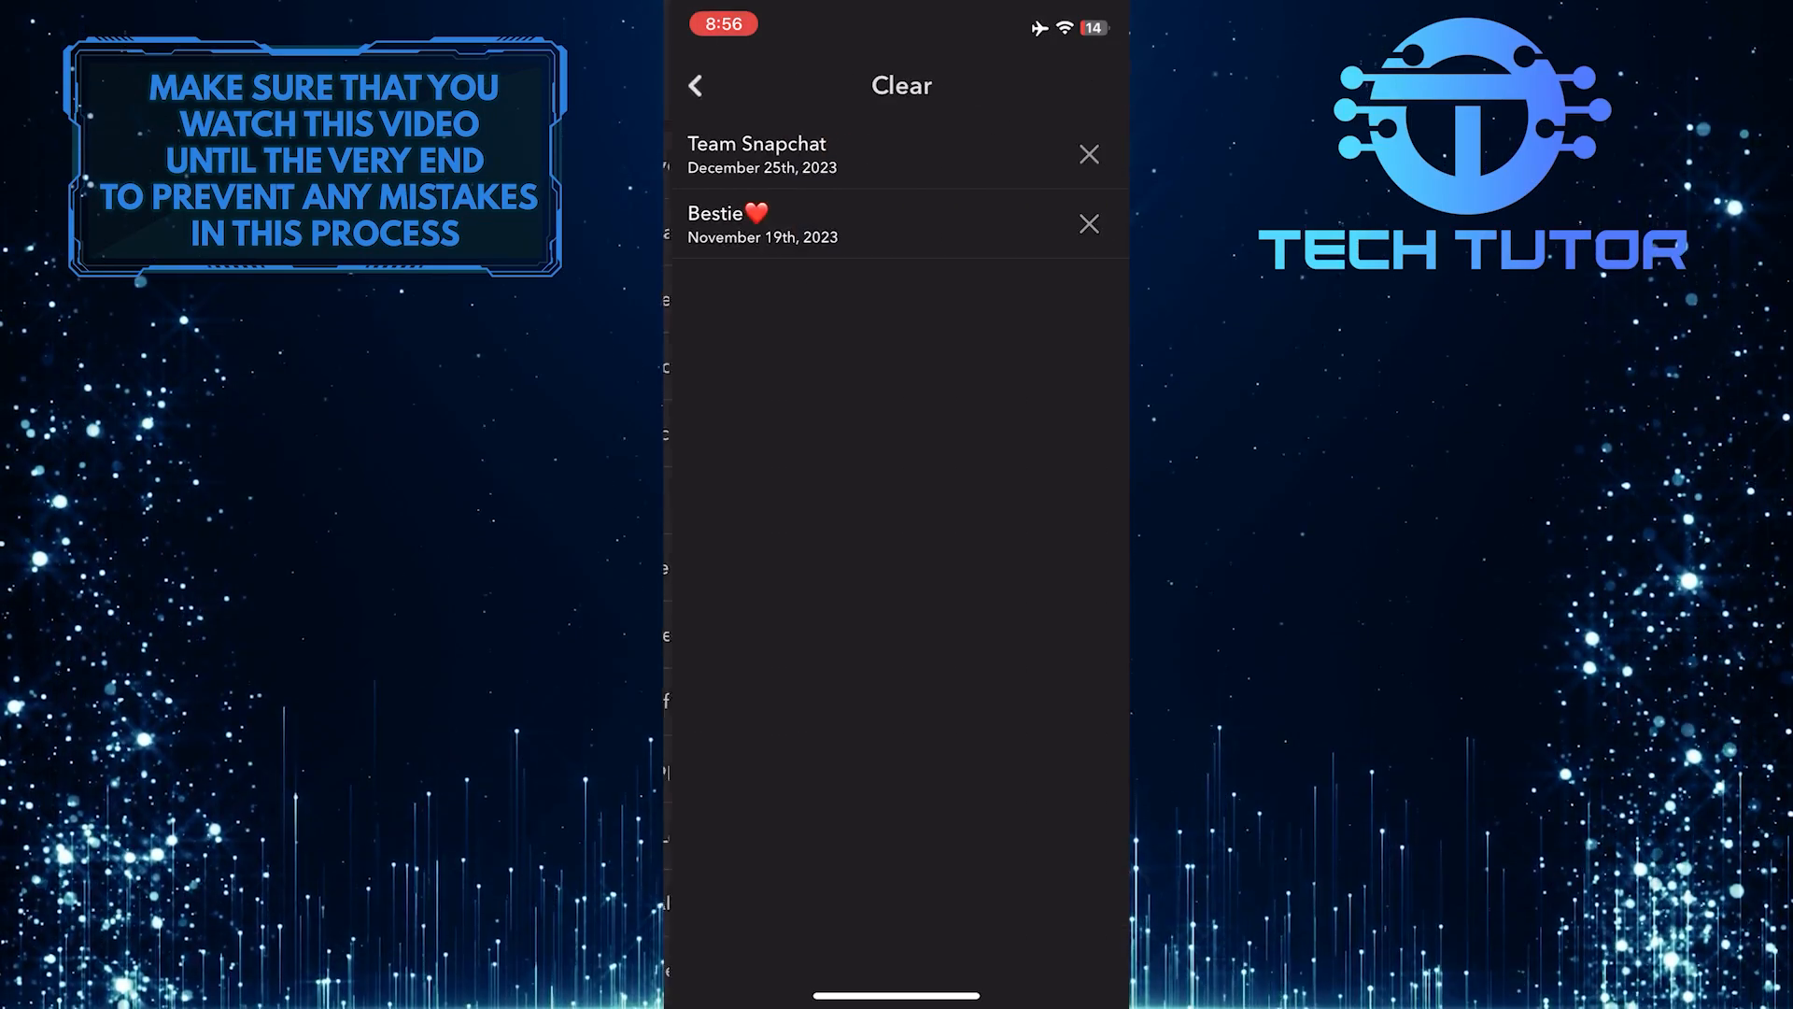
left_click(1085, 224)
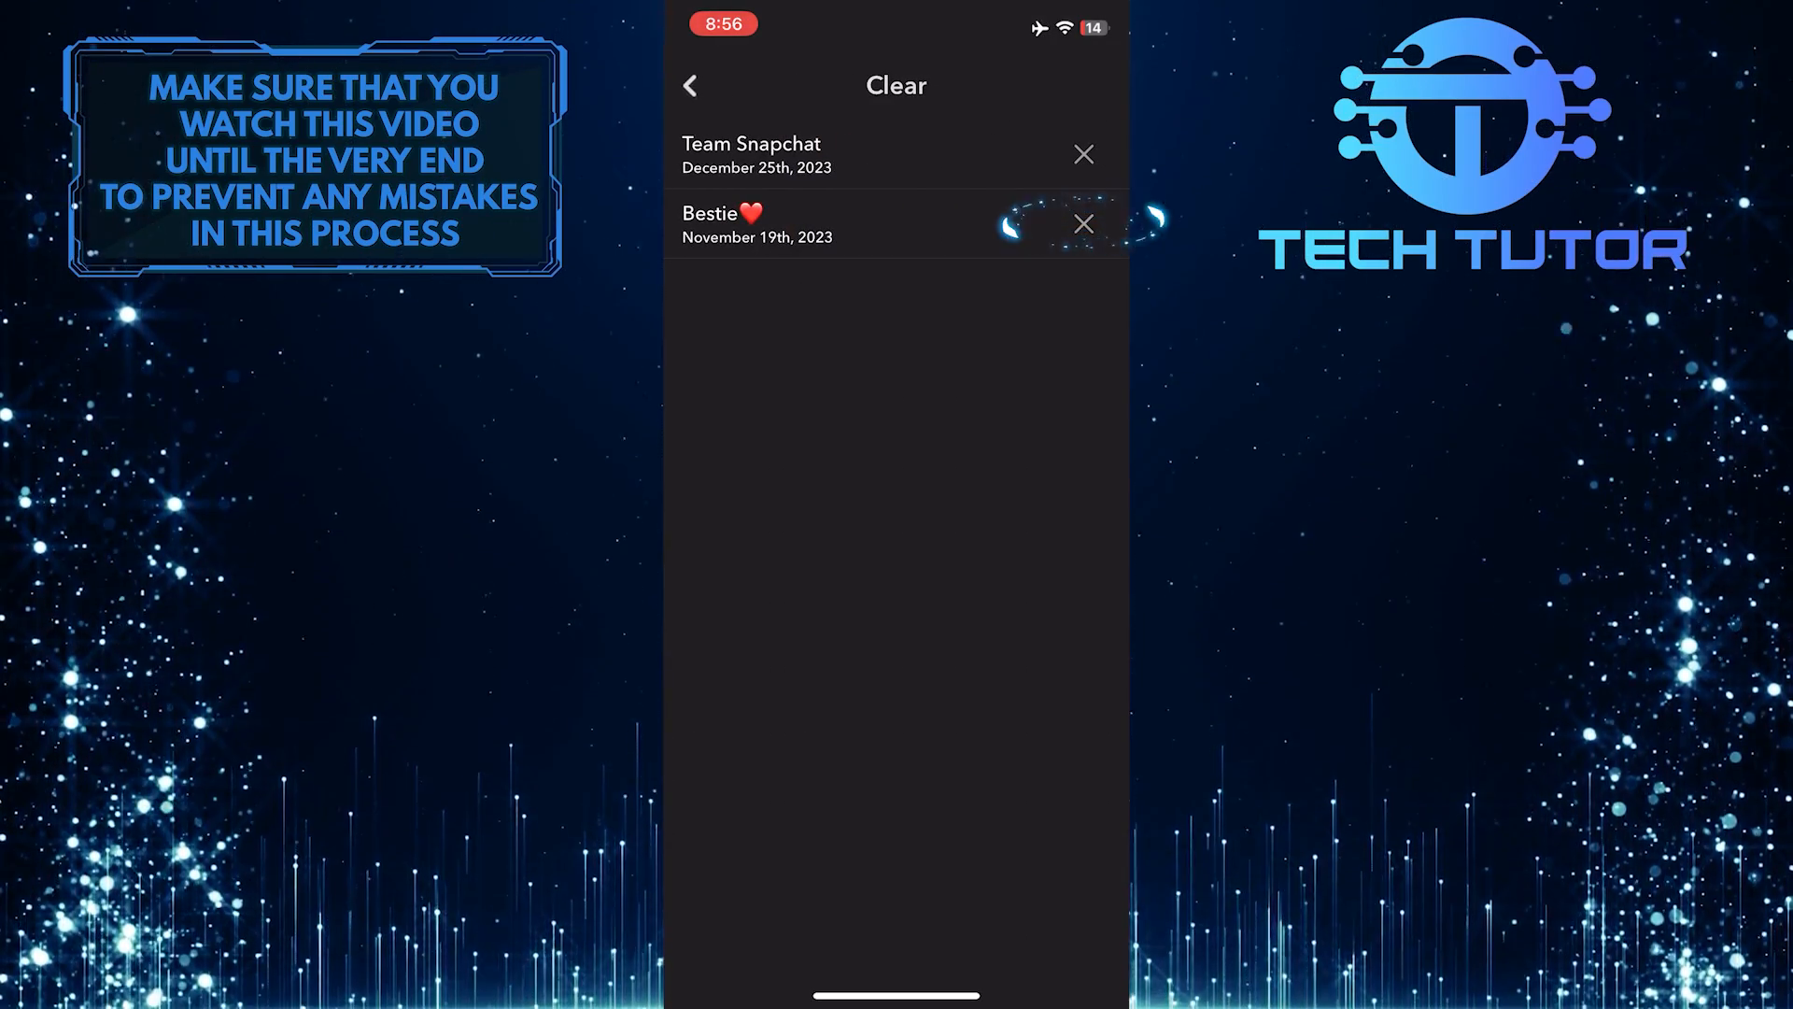
Clear the Bestie conversation and confirm, leaving only Team Snapchat in the list
left_click(1081, 224)
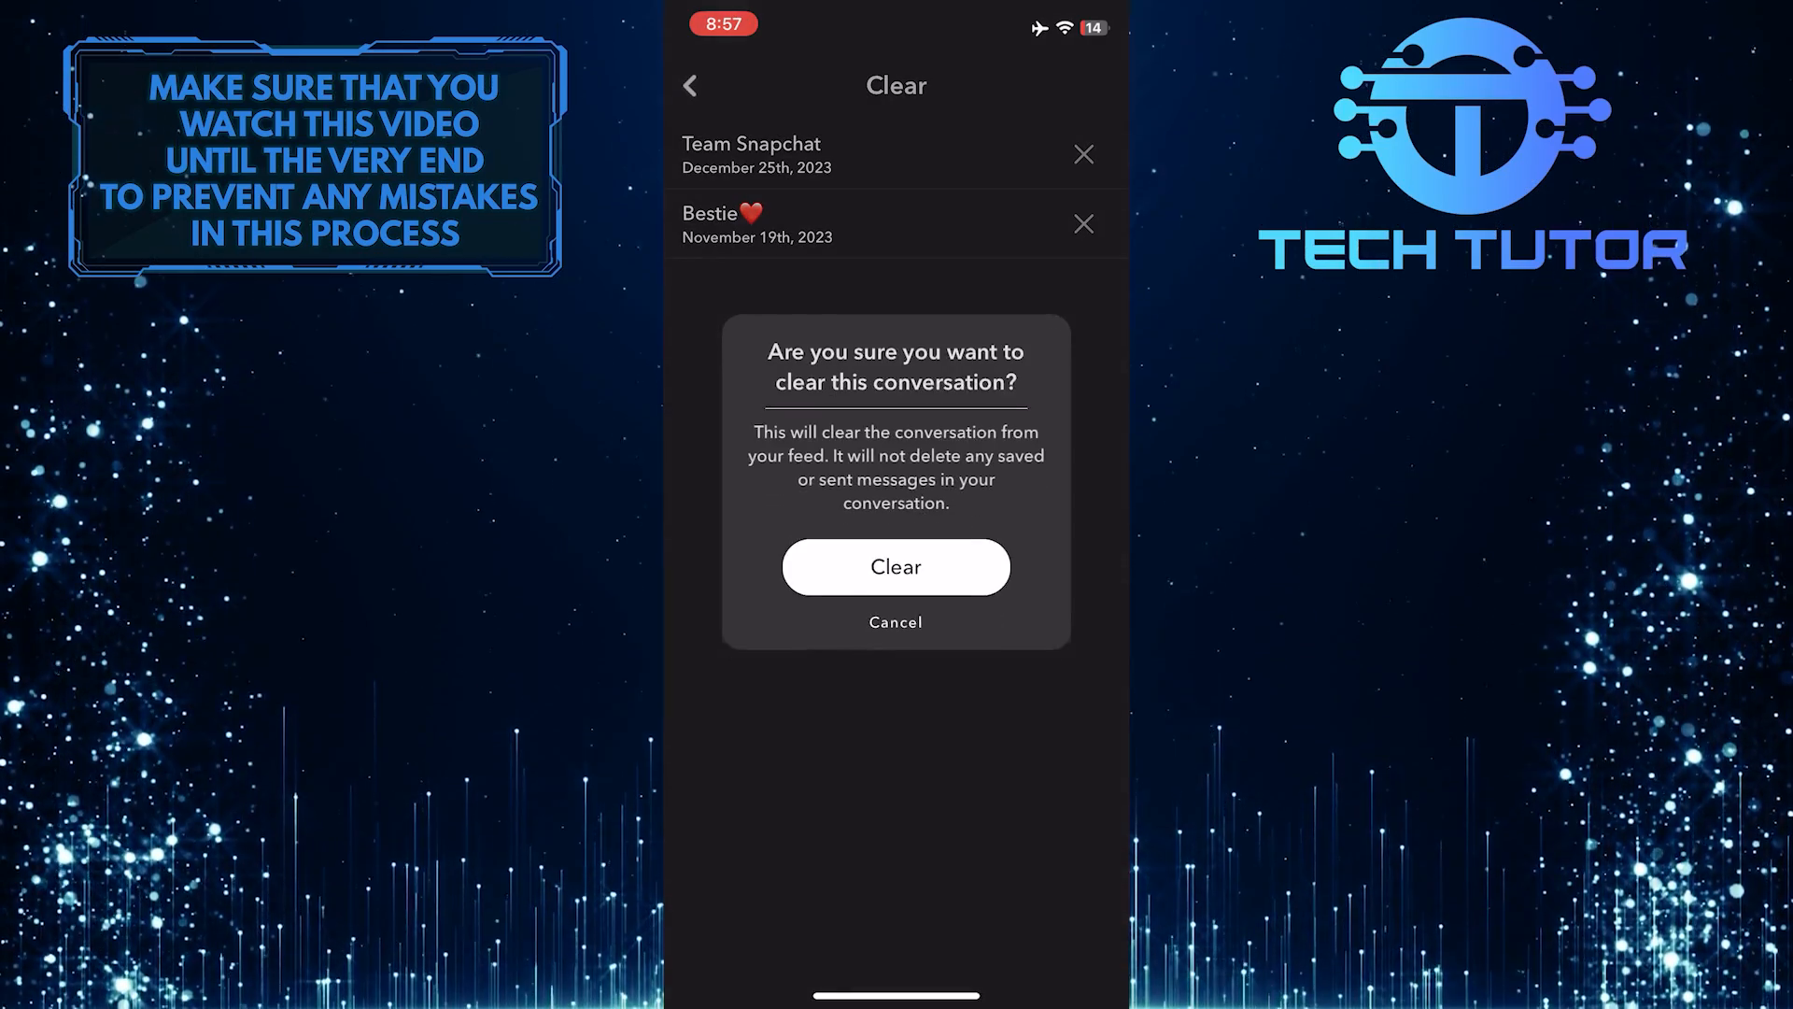
left_click(895, 566)
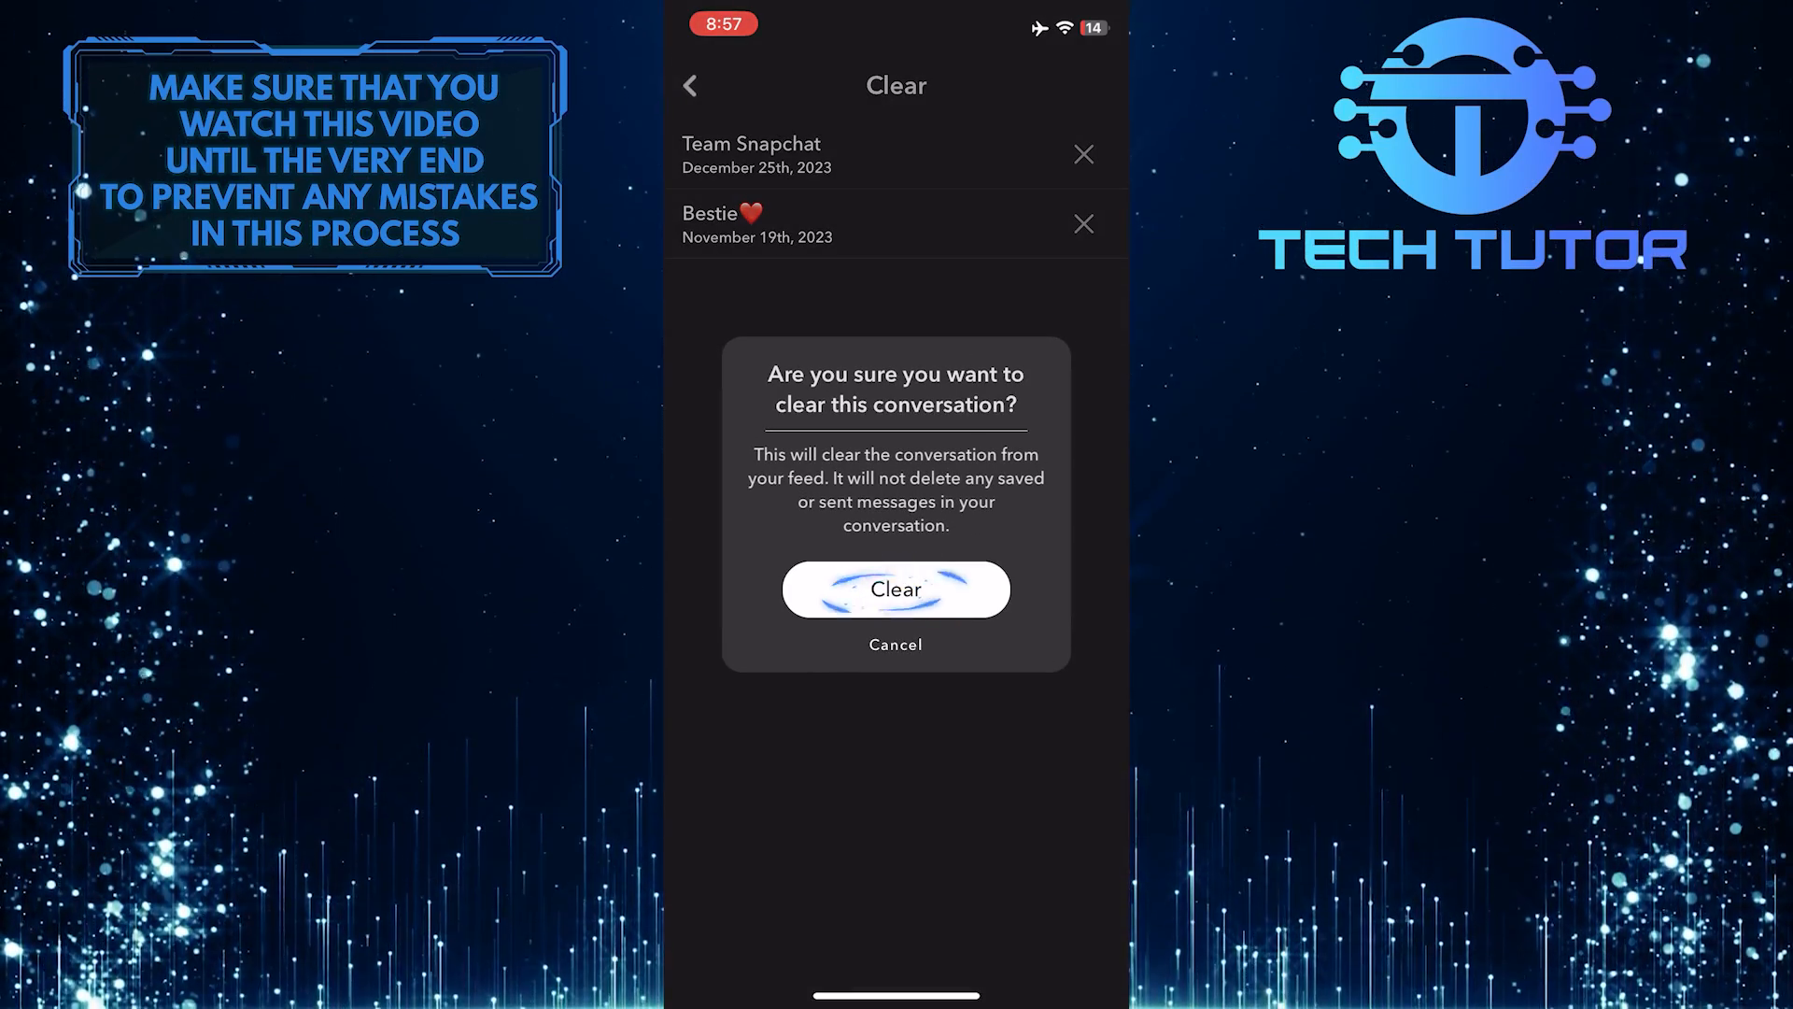
left_click(895, 588)
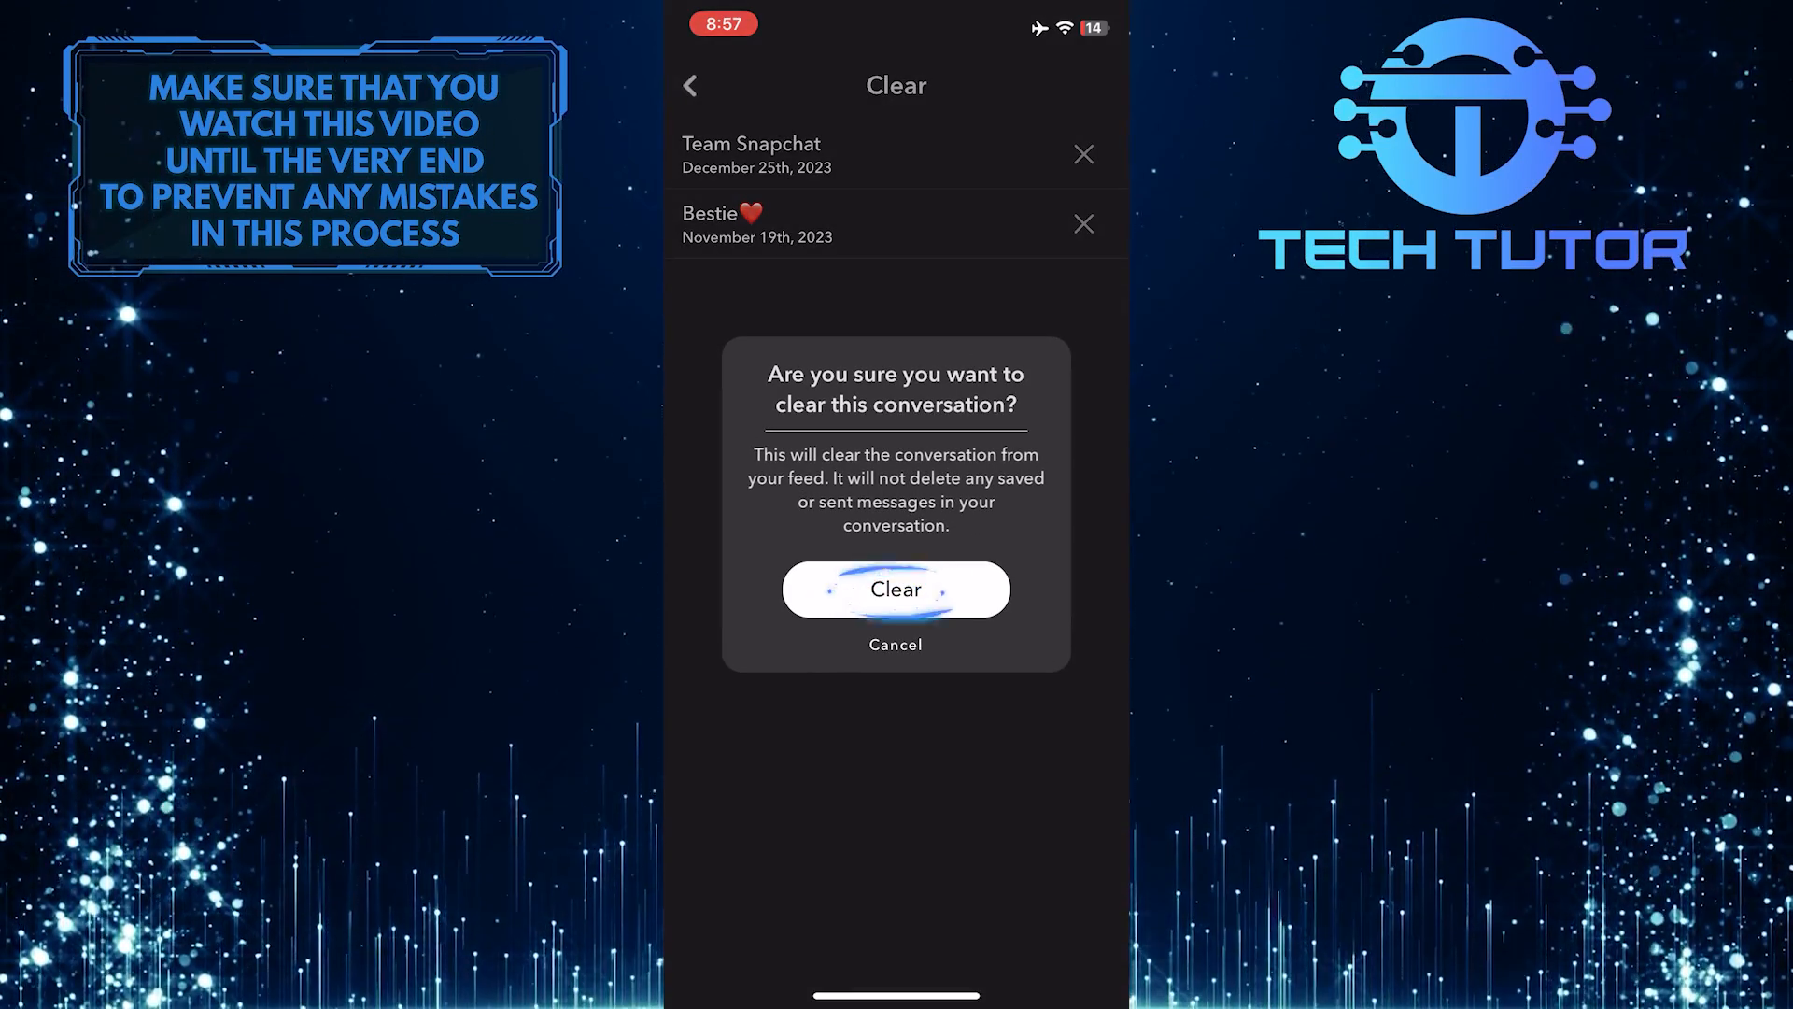
left_click(895, 588)
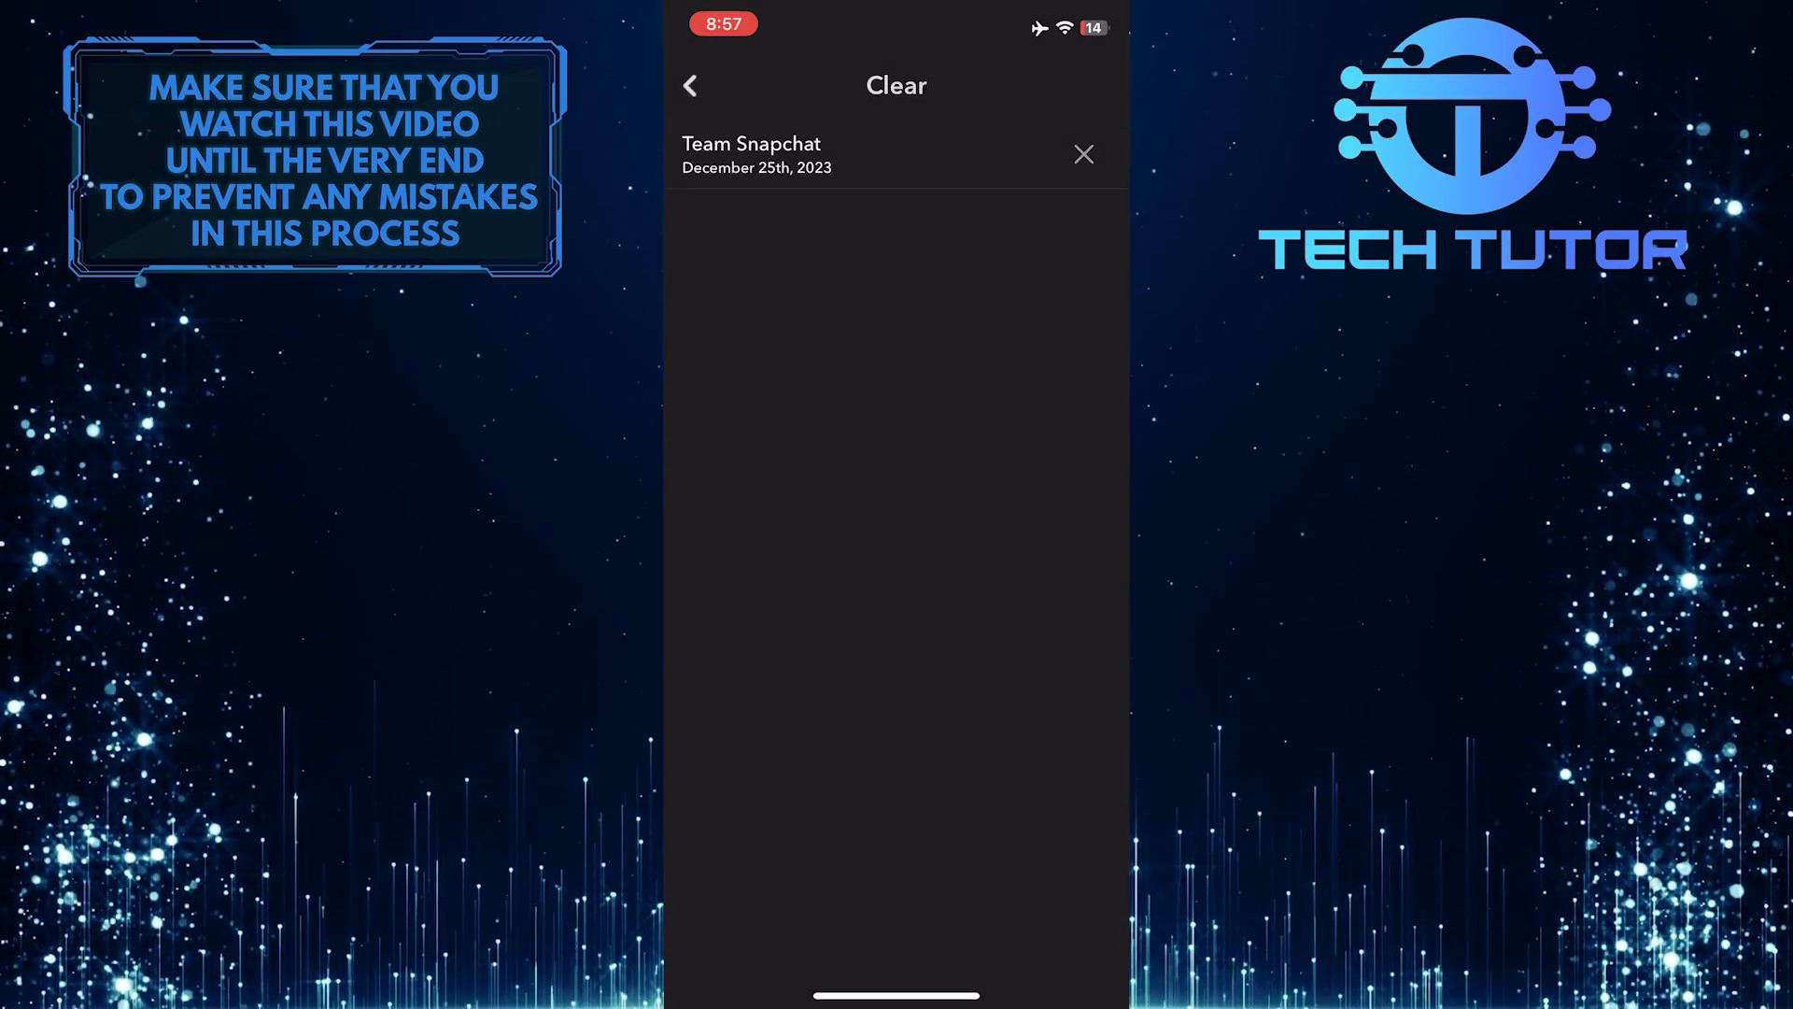